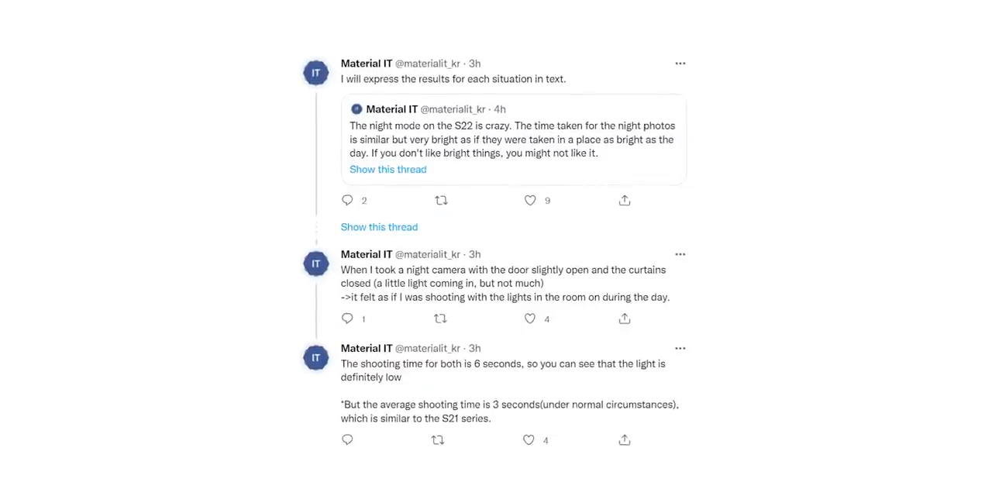
Maximize the Skillshare Everyday Flowers class window to fill the whole TV screen
scroll("down", 3)
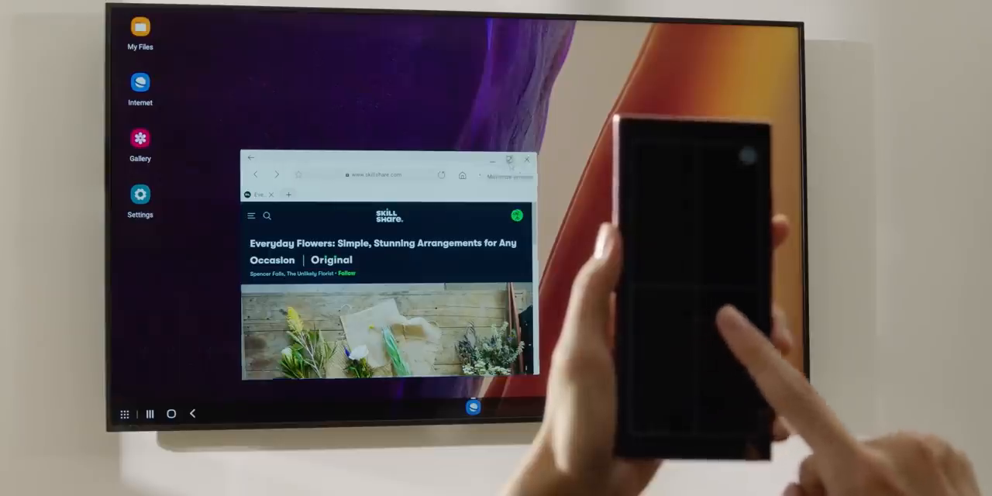
left_click(509, 160)
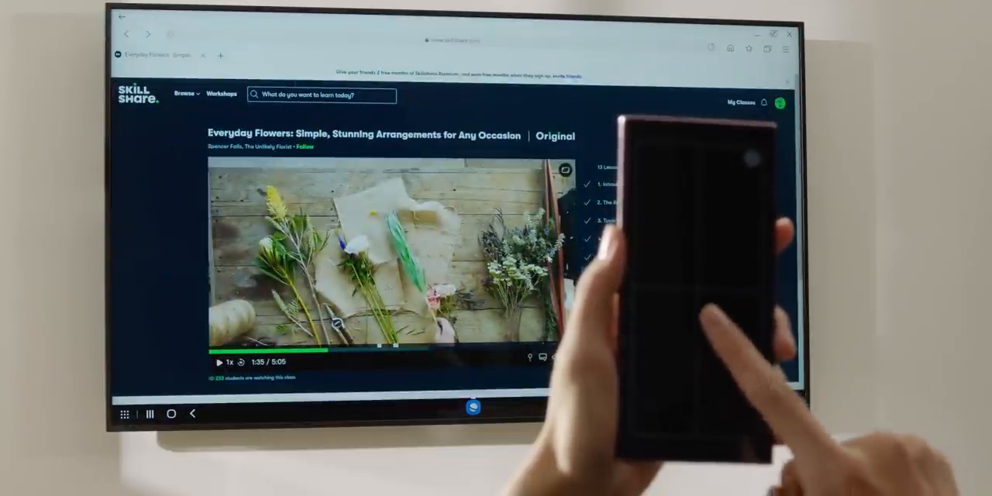